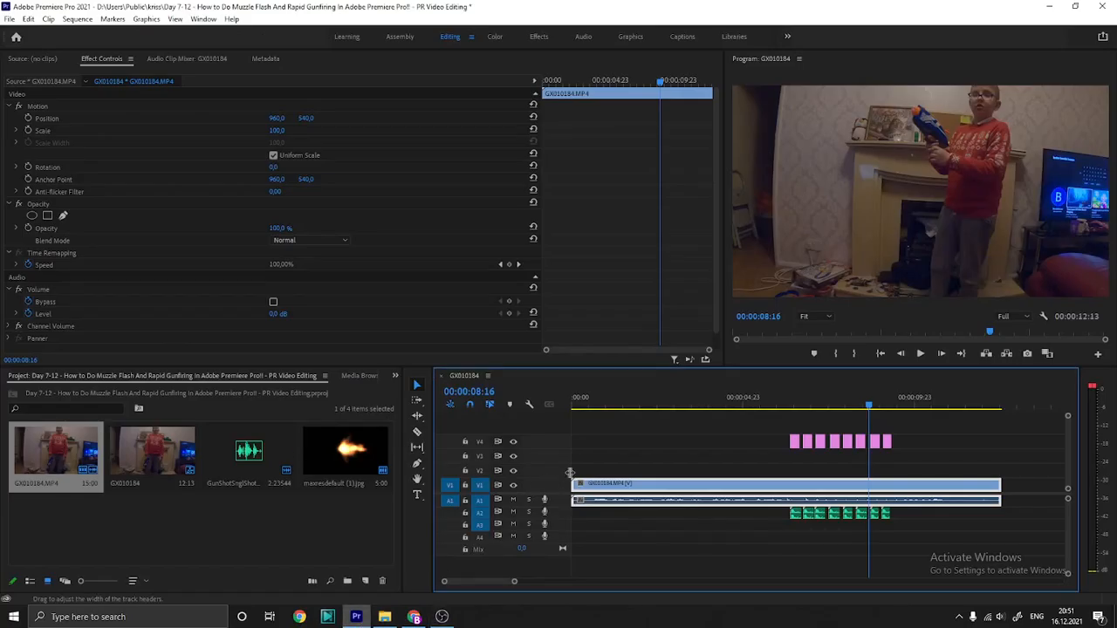
- Play the boy-with-toy-gun sequence, with muzzle flashes and gunshot sounds, from the start
click(587, 407)
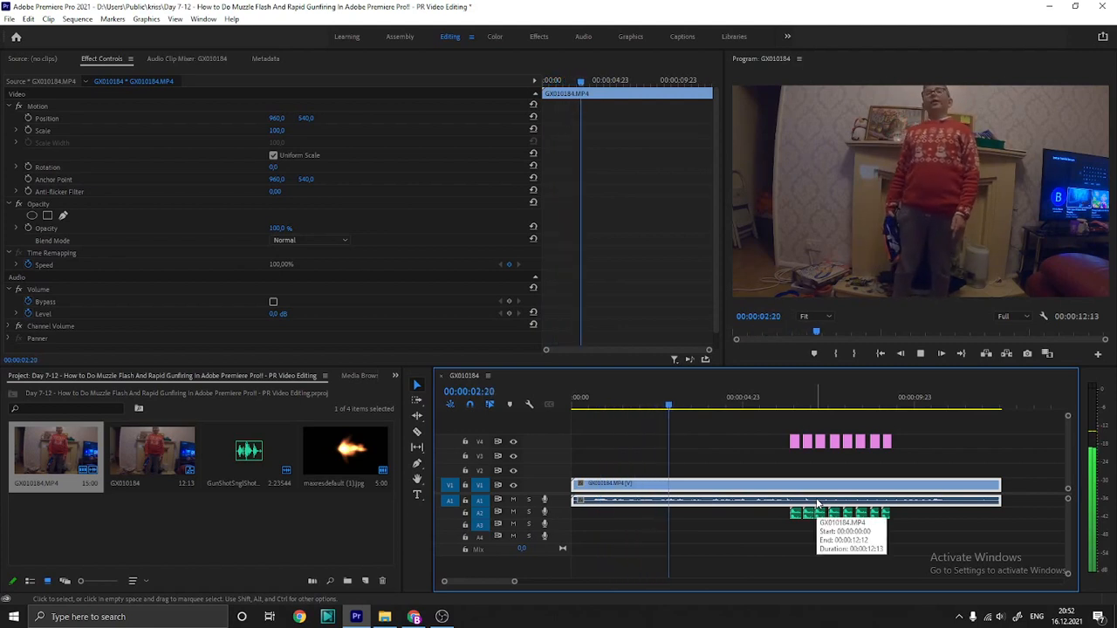
click(737, 406)
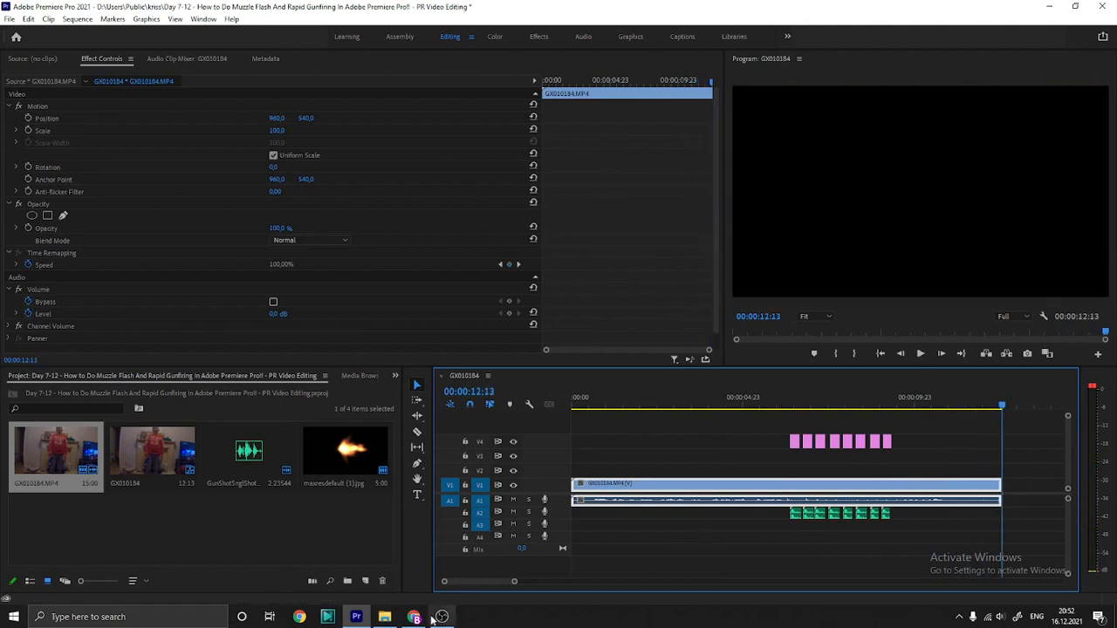
- After playback finishes, bring the OBS Studio window to the front from the taskbar
click(441, 617)
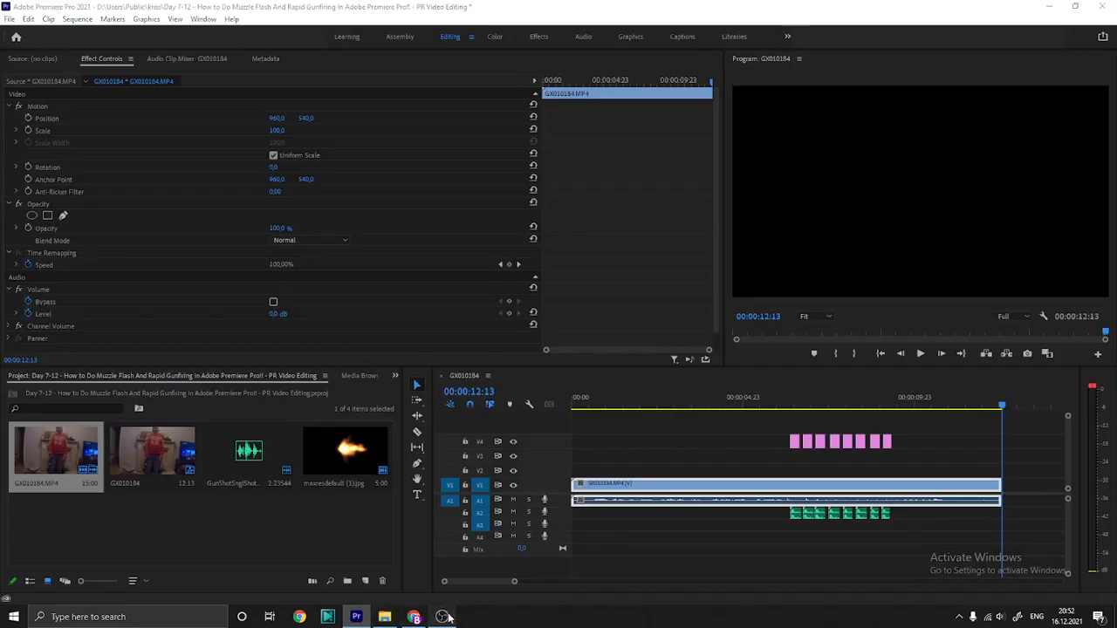
click(442, 617)
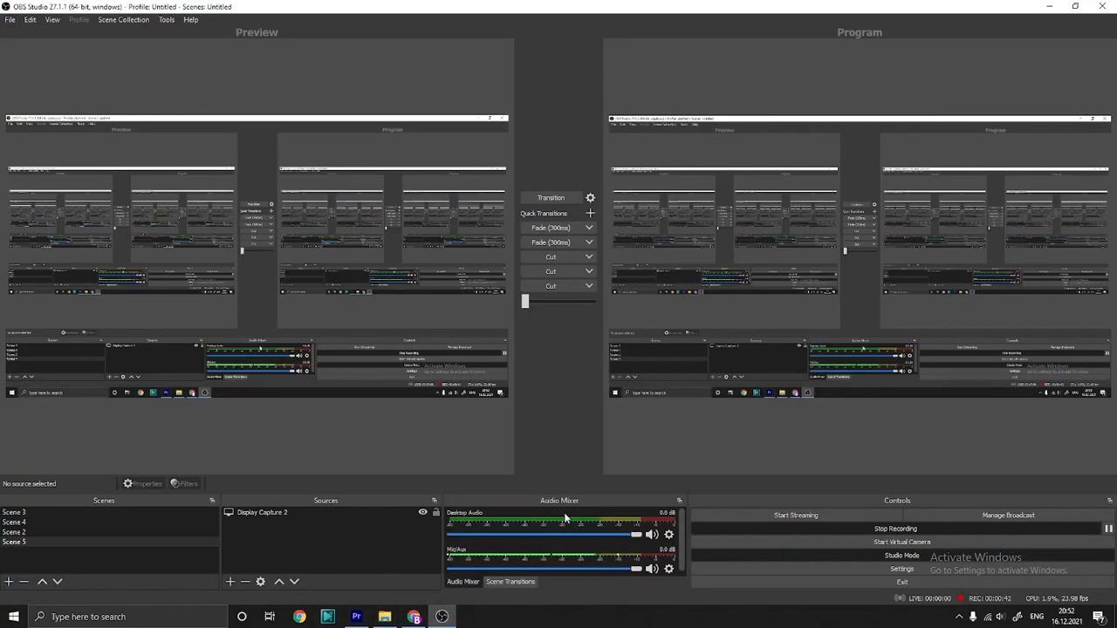